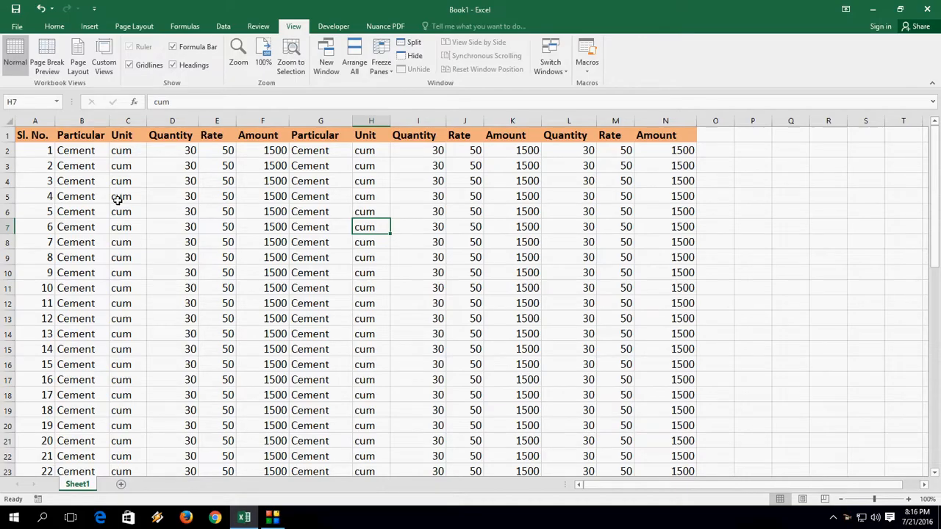
# - Click around cells A1 and B2 and scroll the cement table to inspect it
pyautogui.click(35, 135)
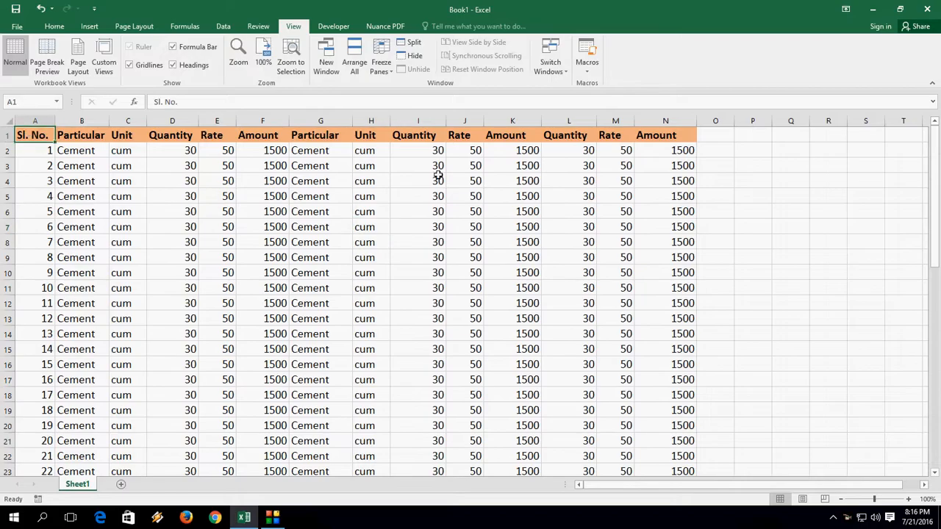
pyautogui.click(81, 150)
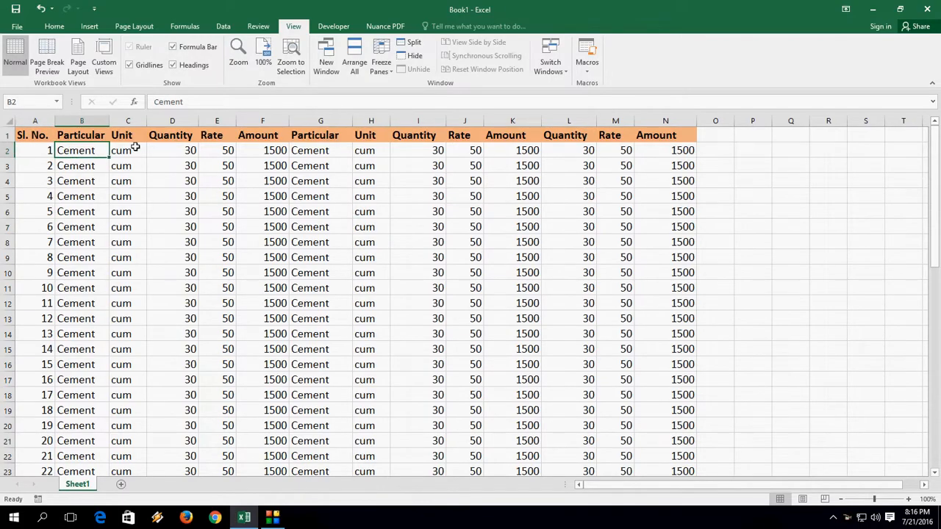
pyautogui.scroll(-3)
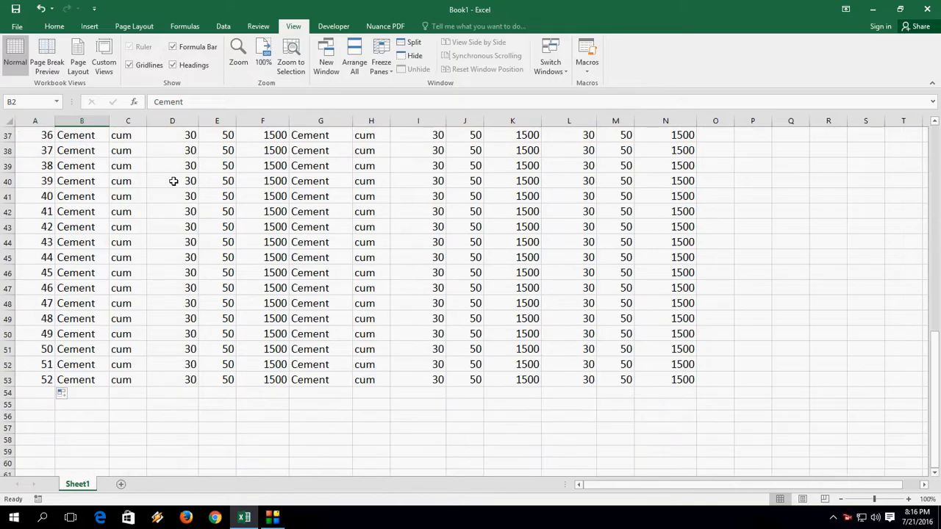
pyautogui.scroll(3)
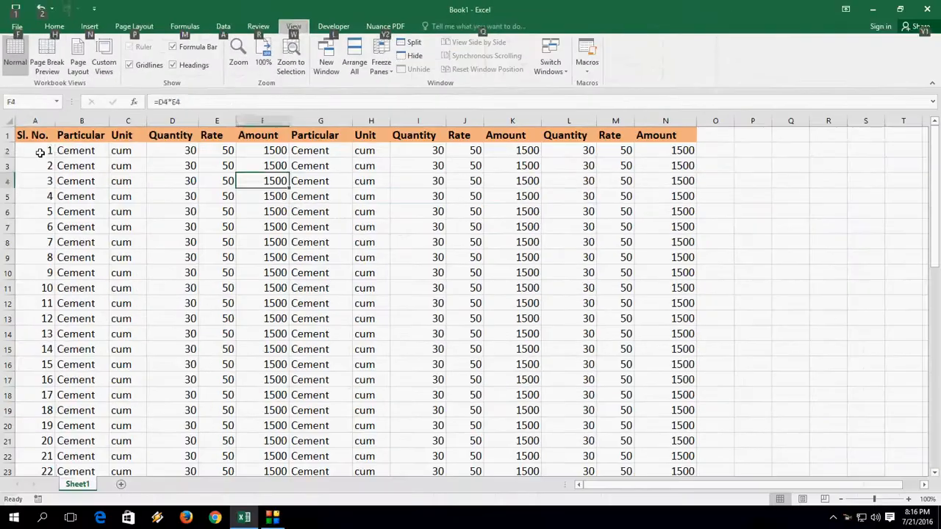
# - Select A2 below the header row and open the Freeze Panes options
pyautogui.click(35, 150)
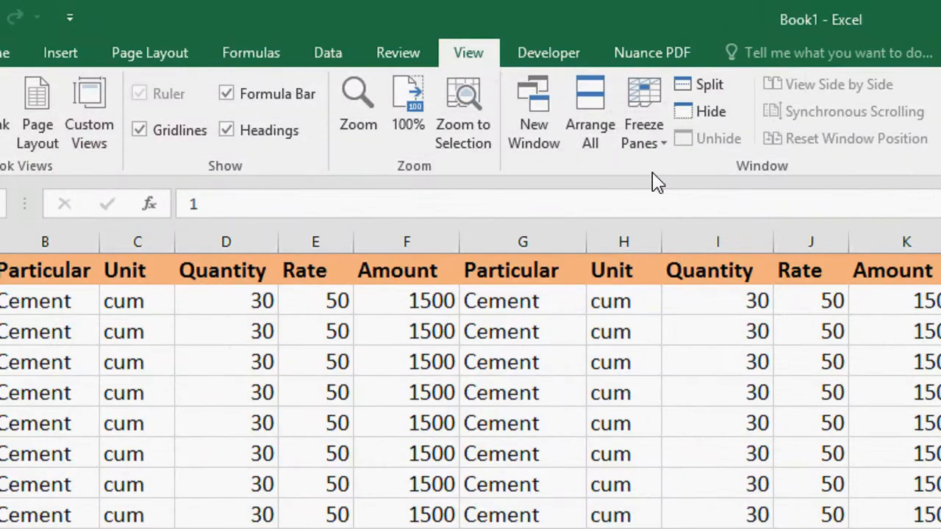
pyautogui.click(643, 114)
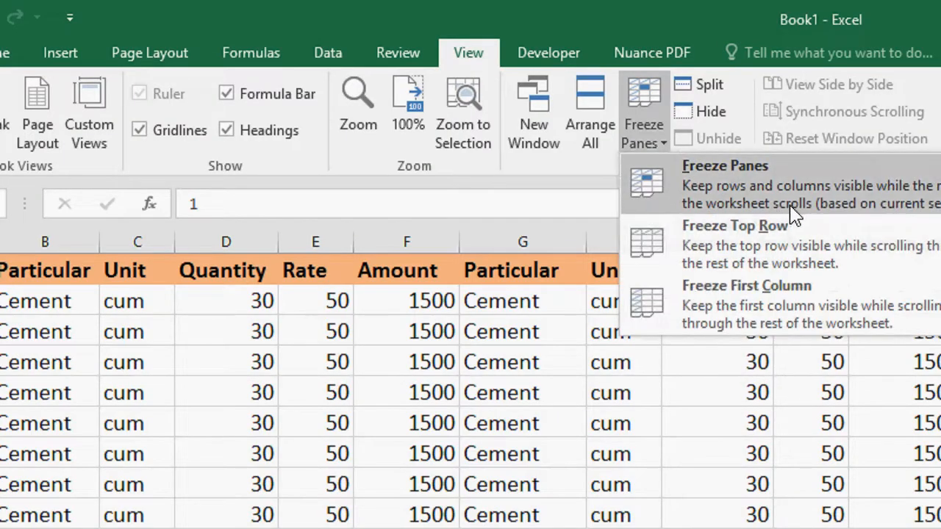
pyautogui.moveTo(754, 244)
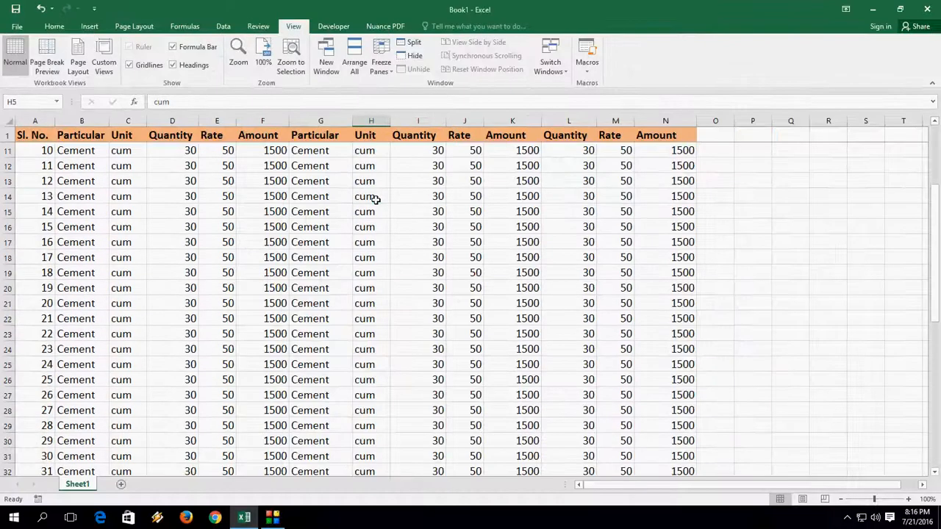
pyautogui.scroll(-3)
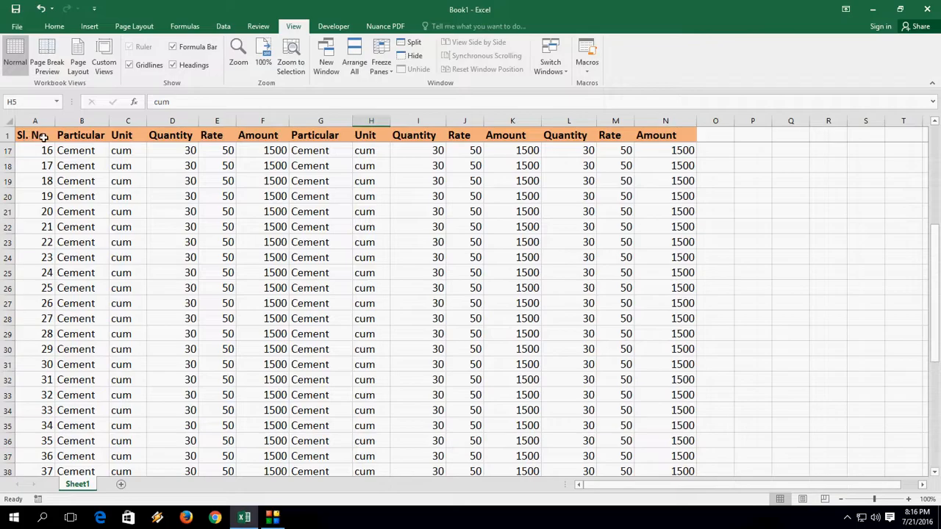
pyautogui.scroll(-3)
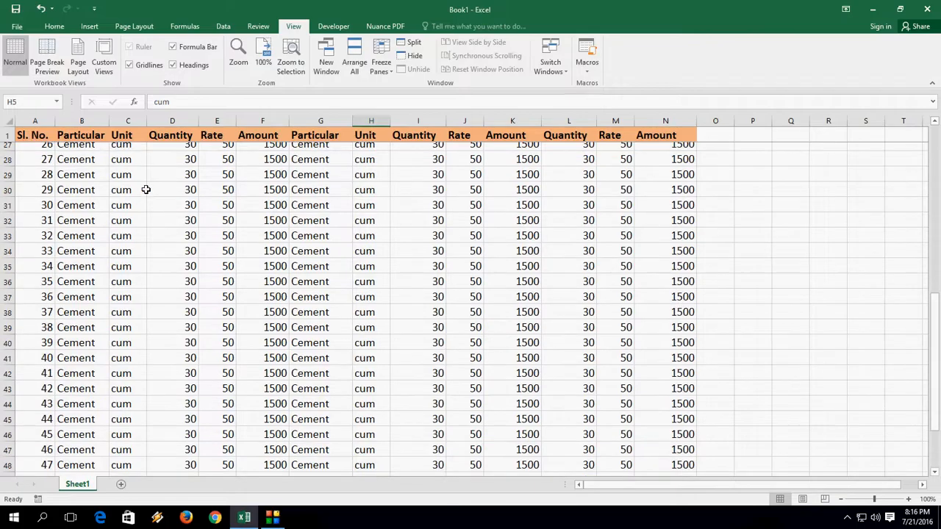
pyautogui.scroll(3)
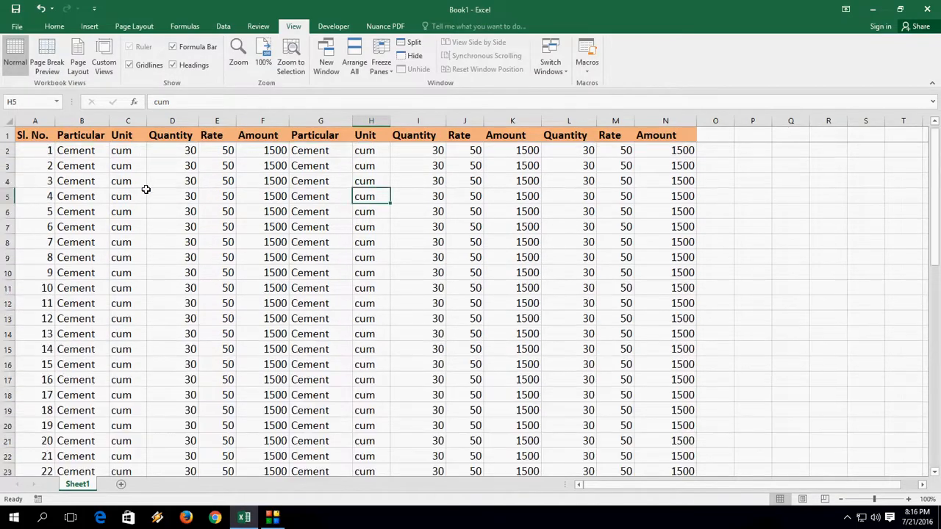
pyautogui.click(34, 150)
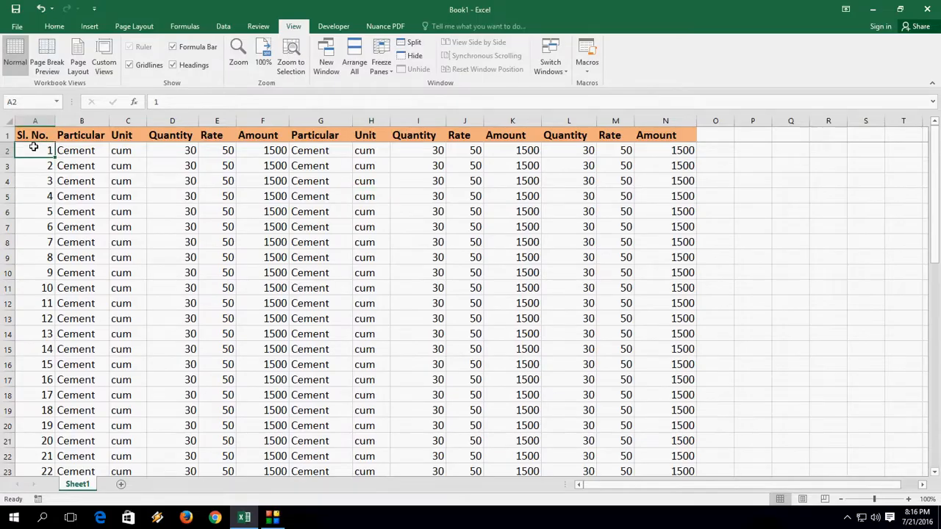
pyautogui.moveTo(315, 48)
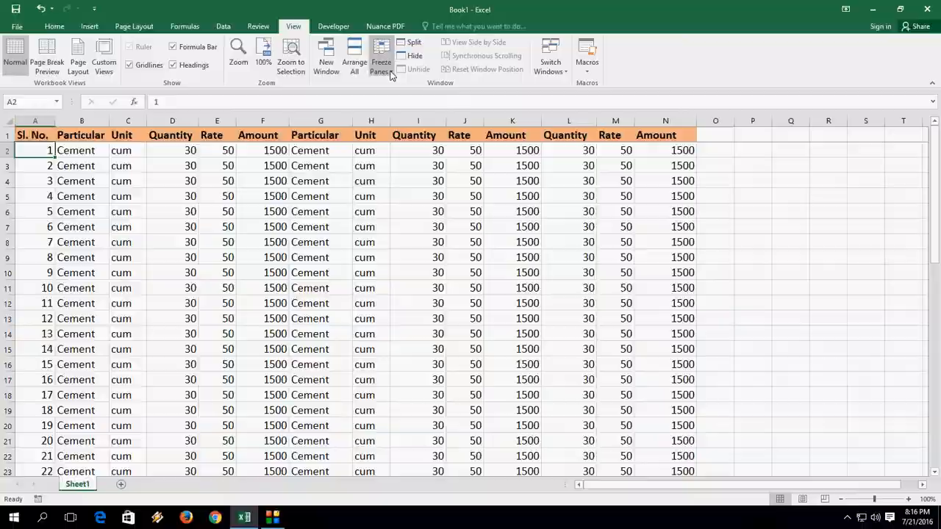
# - Open the Freeze Panes options to reach Unfreeze Panes
pyautogui.click(380, 55)
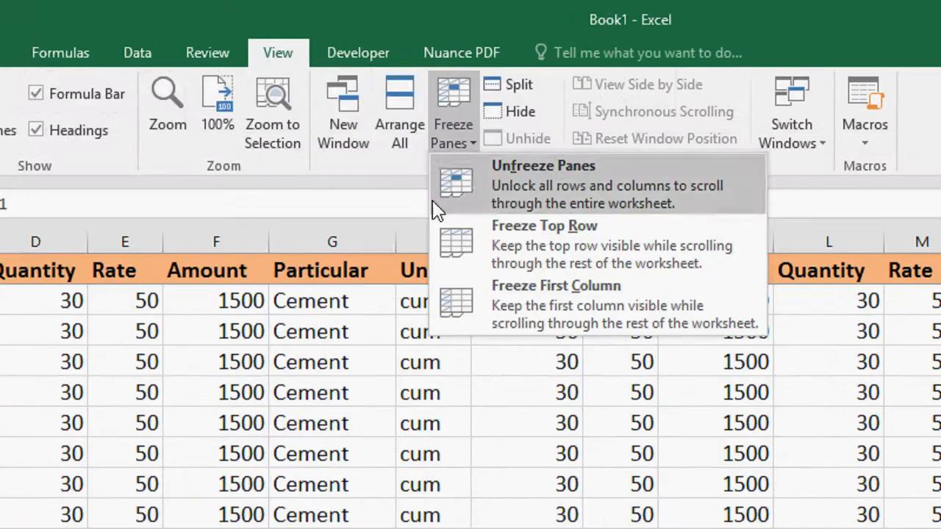
pyautogui.moveTo(578, 191)
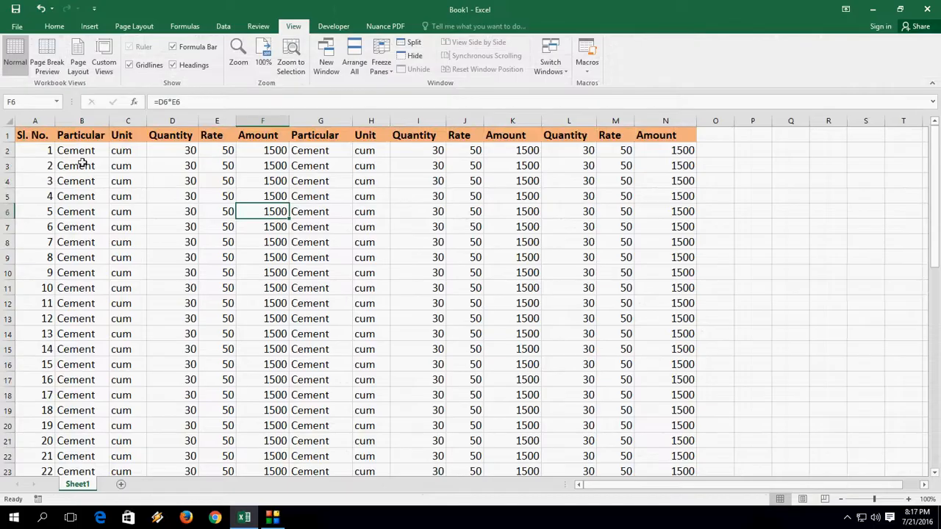
# - Select B2 beside the first column and open the Freeze Panes options
pyautogui.click(80, 150)
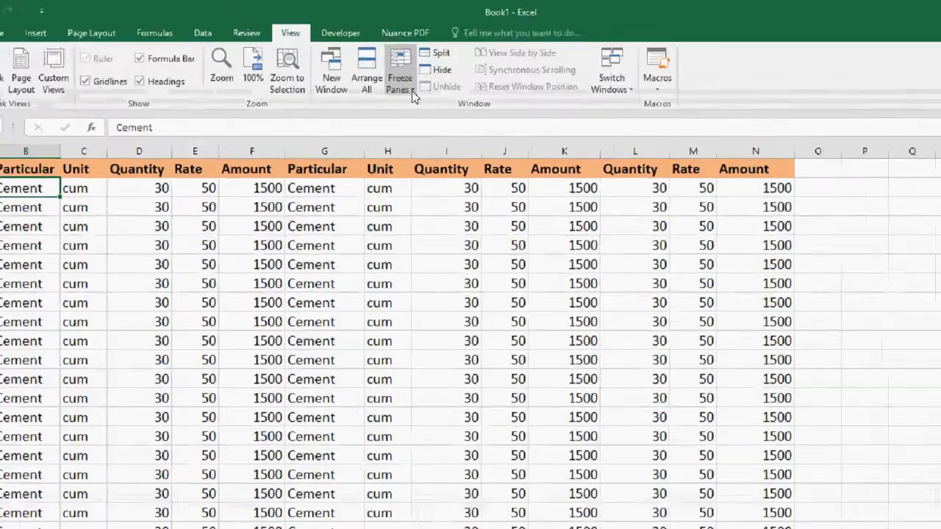
pyautogui.click(400, 69)
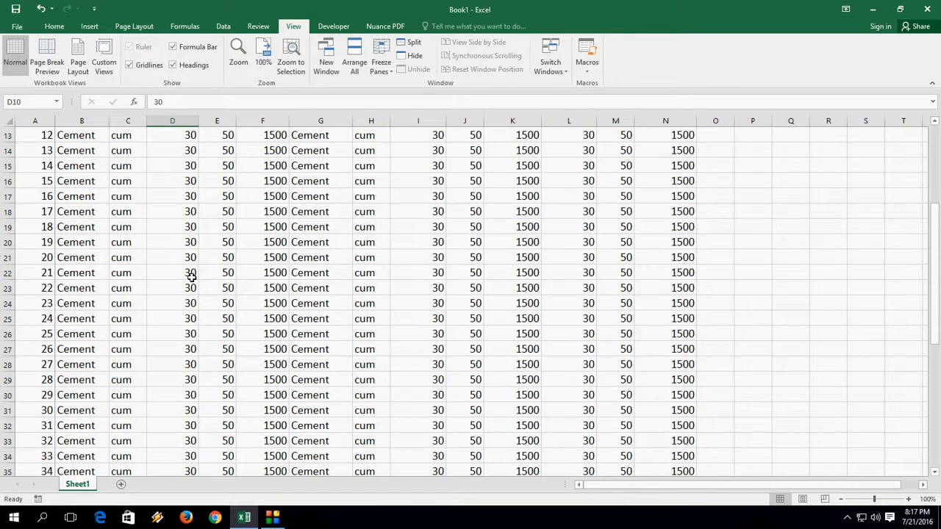
pyautogui.scroll(3)
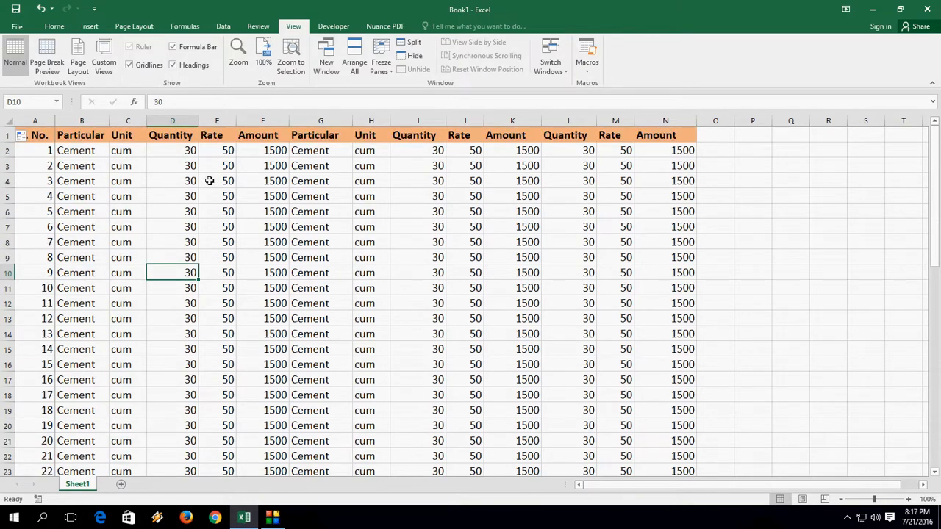
pyautogui.moveTo(193, 215)
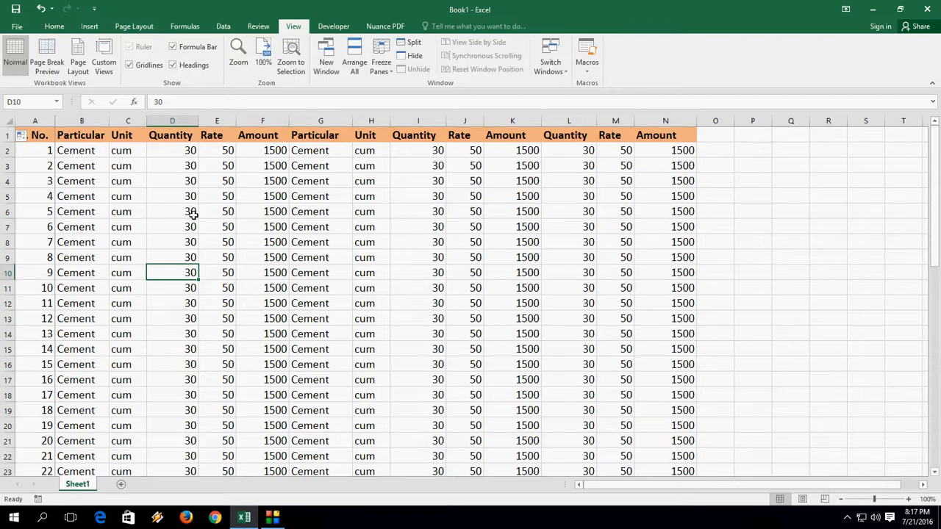